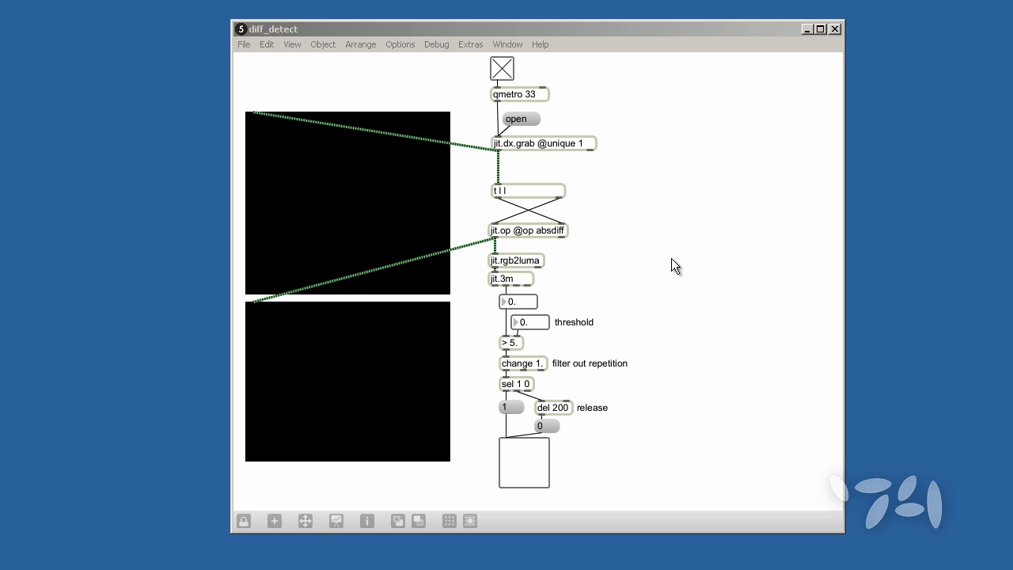
mouse_move(681, 262)
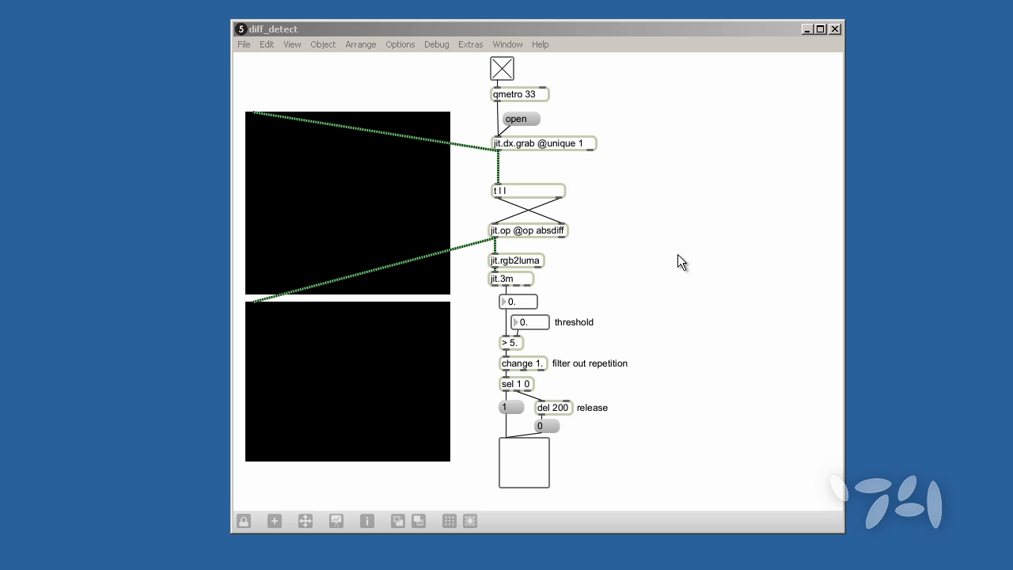
mouse_move(771, 209)
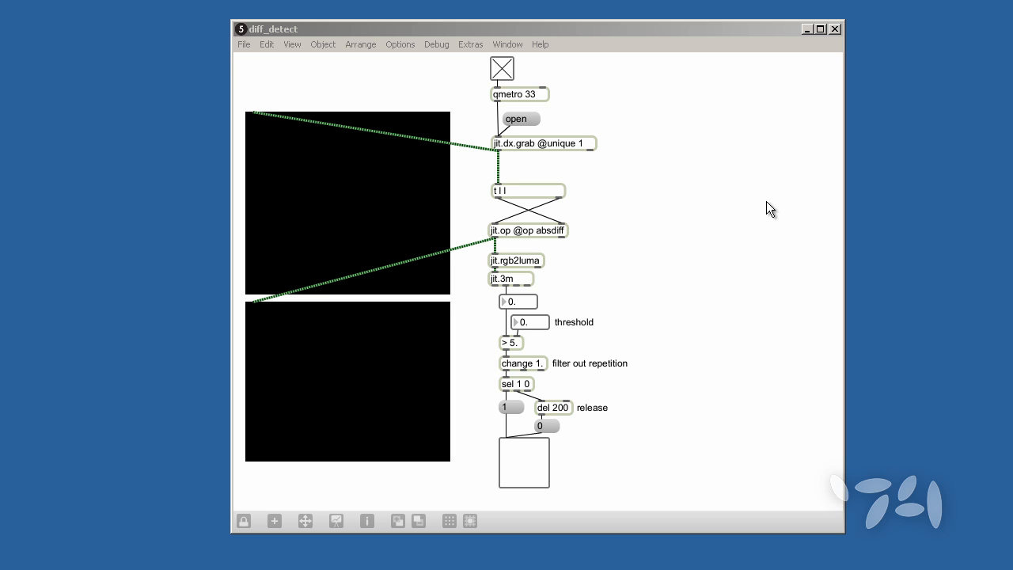